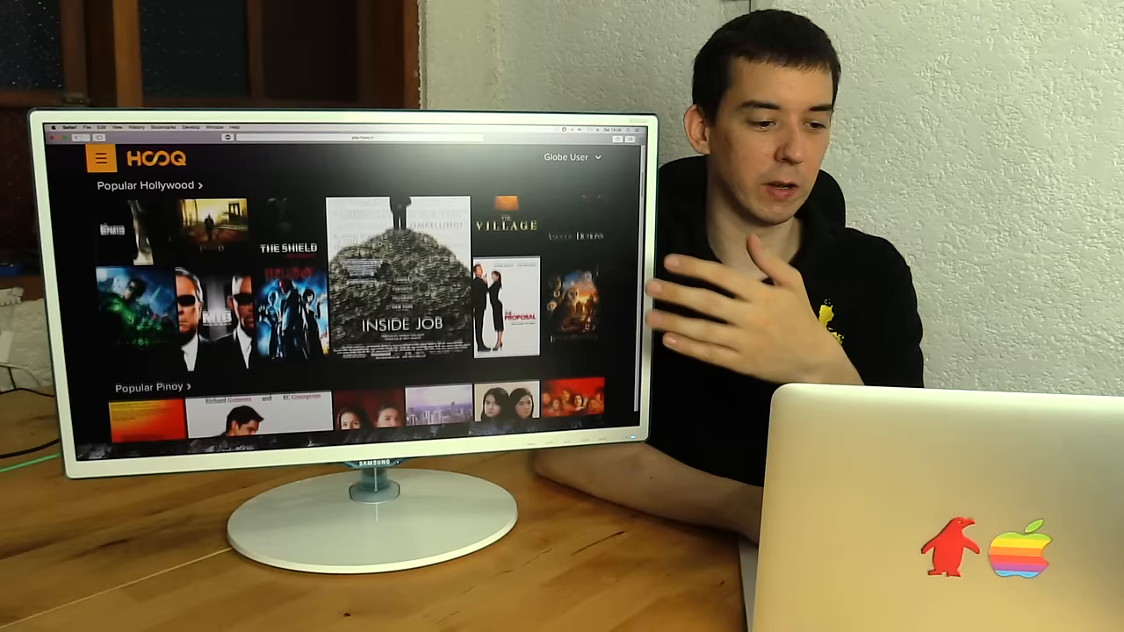
# Scroll the HOOQ home page down past Popular Hollywood to the Popular Pinoy and Movie Bonanza rows
pyautogui.scroll(-3)
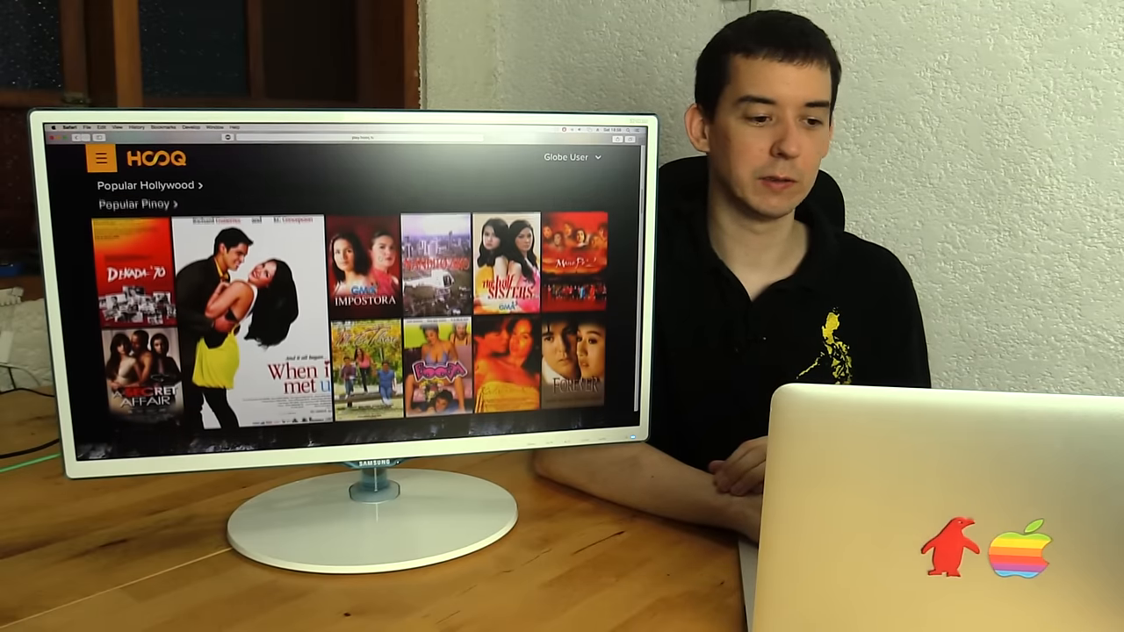
pyautogui.scroll(-3)
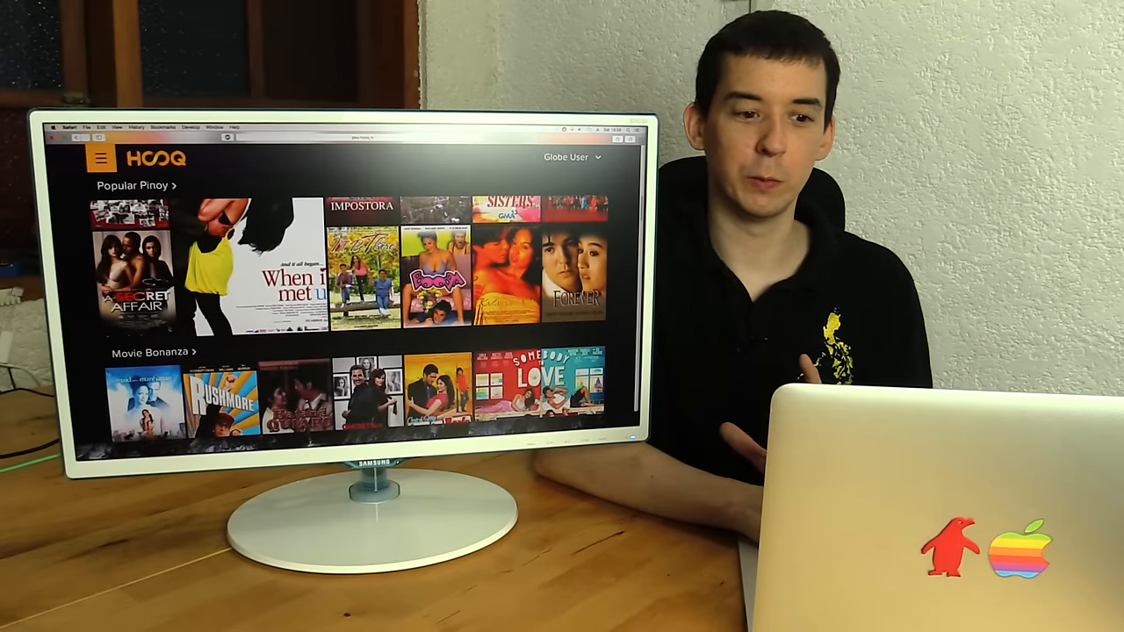
pyautogui.scroll(-3)
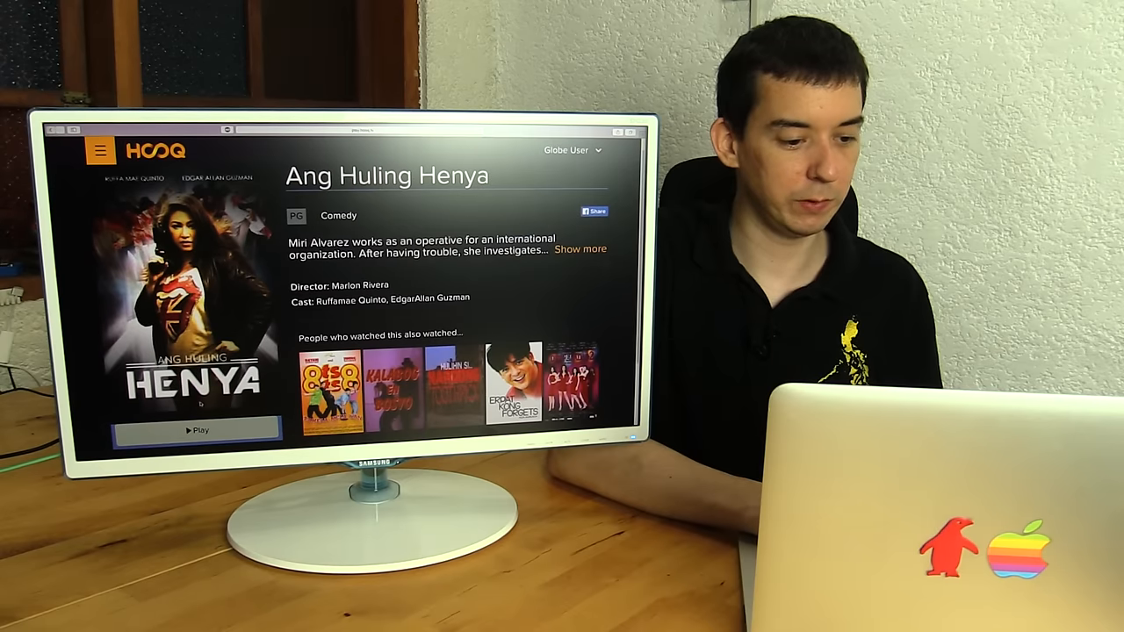
# Start Ang Huling Henya from its detail page so the player opens at the beginning
pyautogui.click(196, 429)
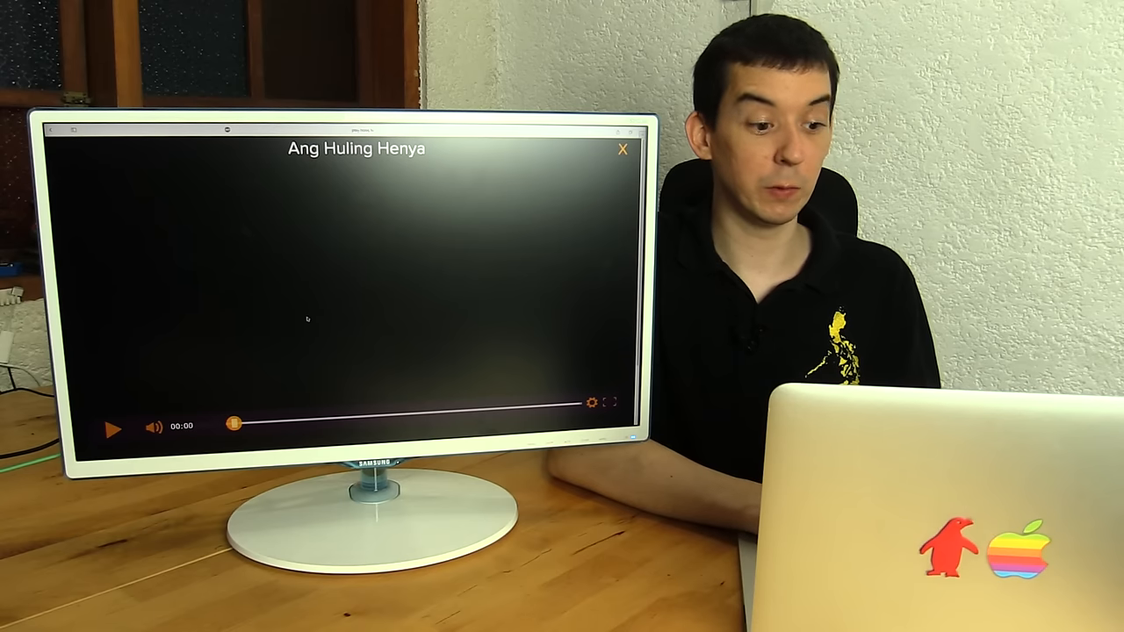
# Play Ang Huling Henya and seek forward to 59:01, then to 01:27:33
pyautogui.click(113, 426)
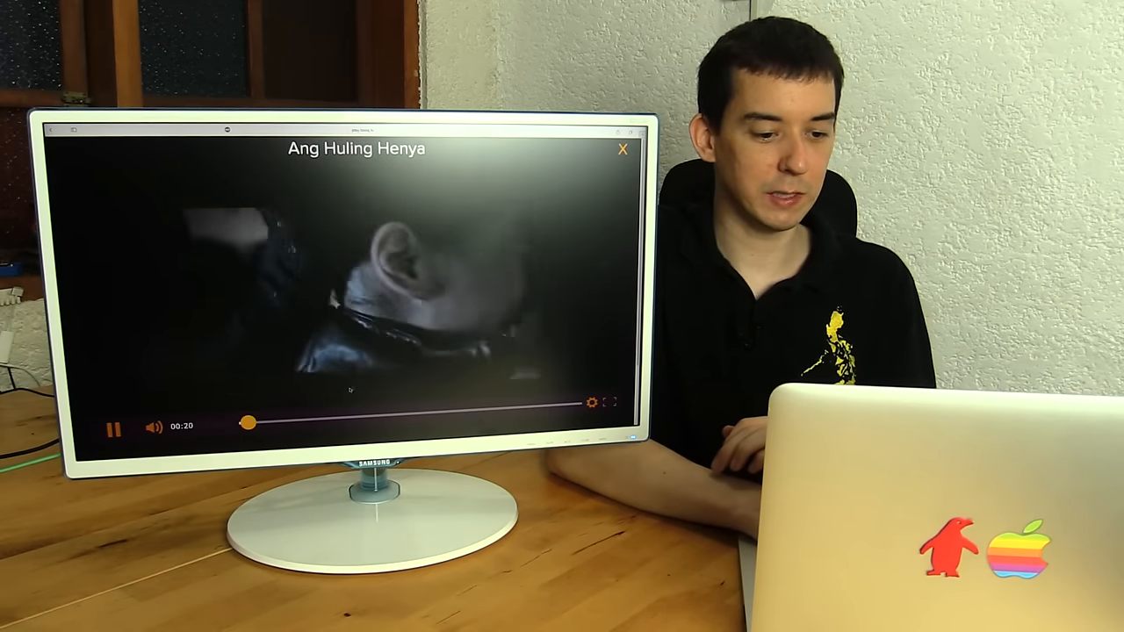
pyautogui.moveTo(250, 425); pyautogui.dragTo(344, 419)
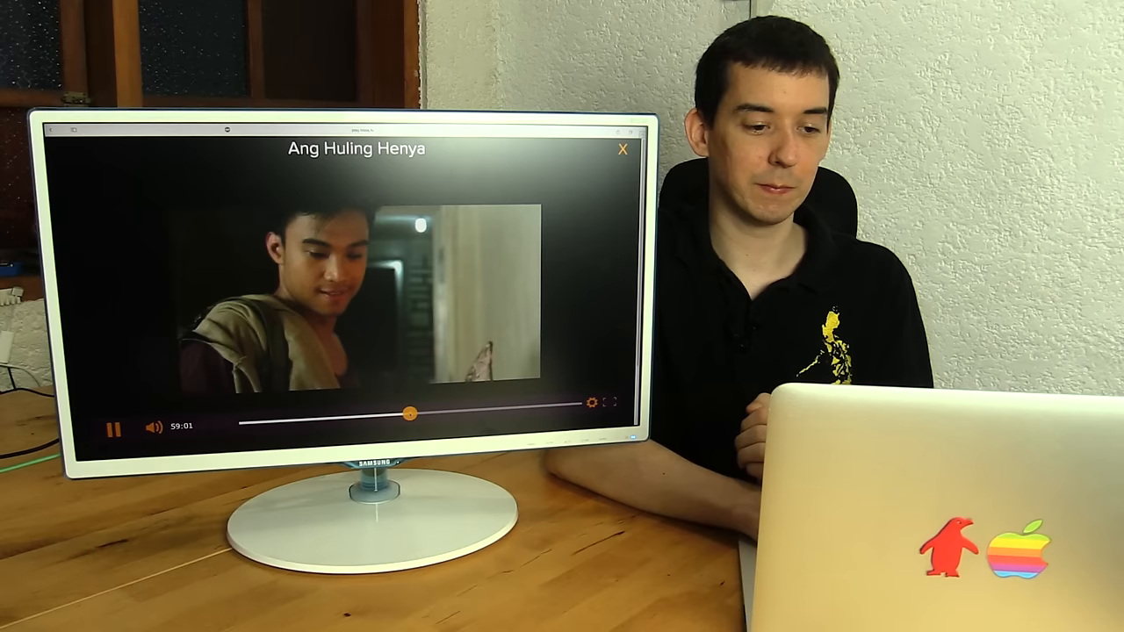
pyautogui.moveTo(408, 414); pyautogui.dragTo(488, 409)
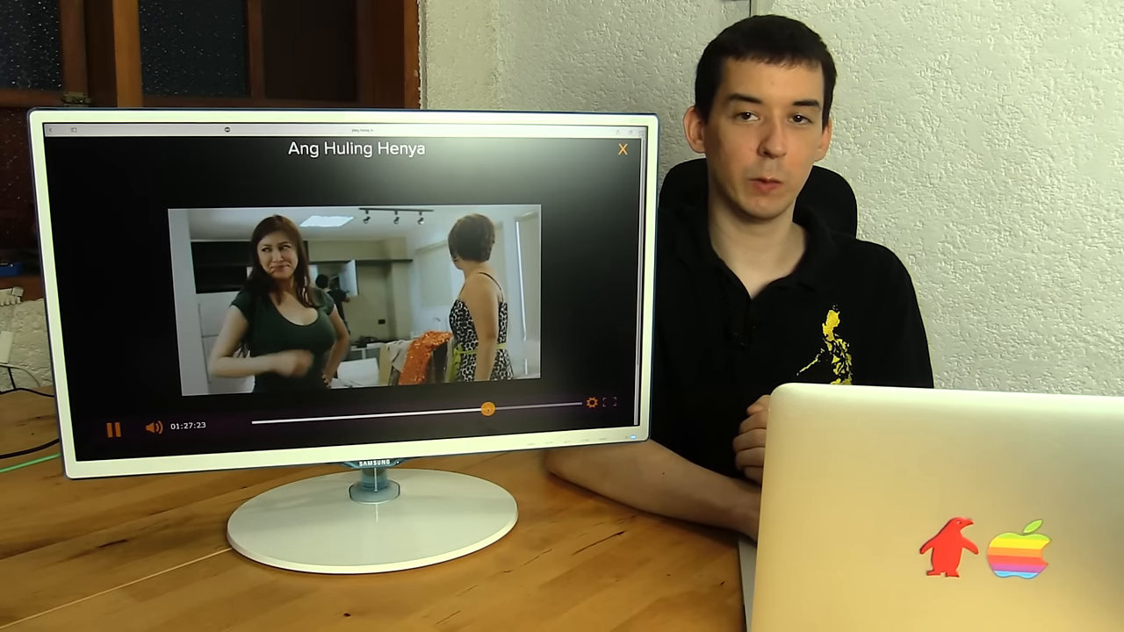